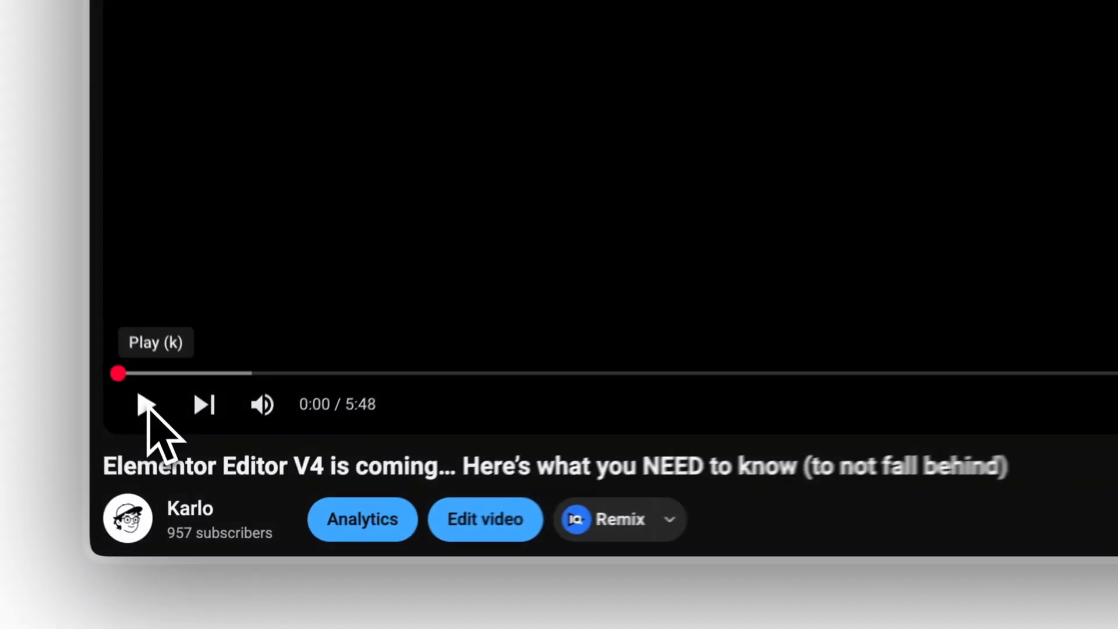
- Scroll down to the video's comments section with its empty comment box
{"action": "scroll", "scroll_direction": "down", "scroll_amount": 3}
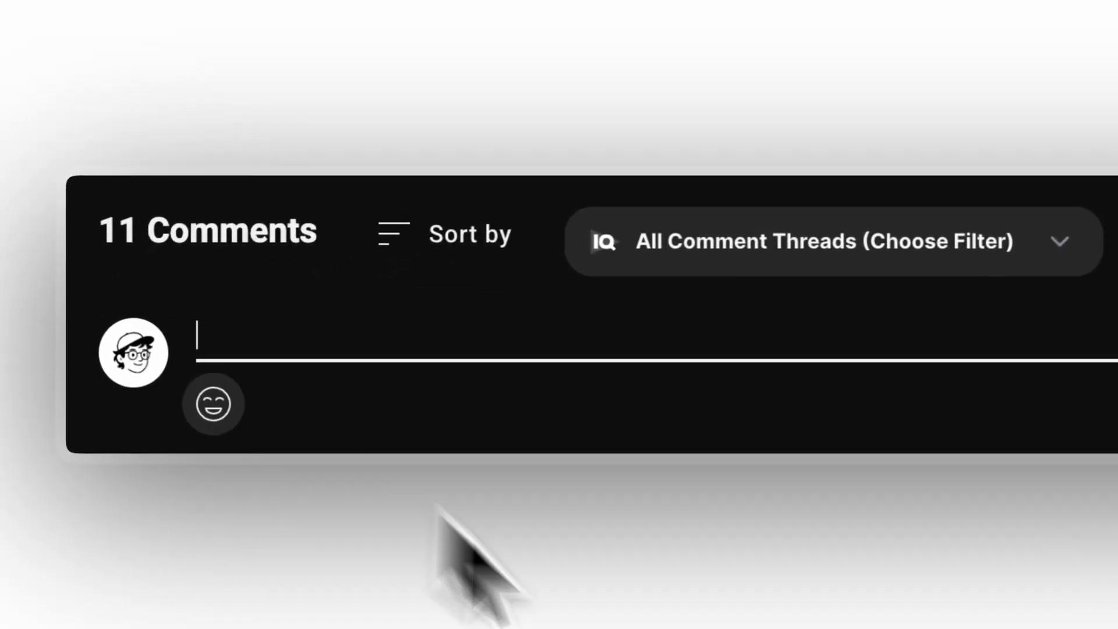
{"action": "type", "text": "I would have to co"}
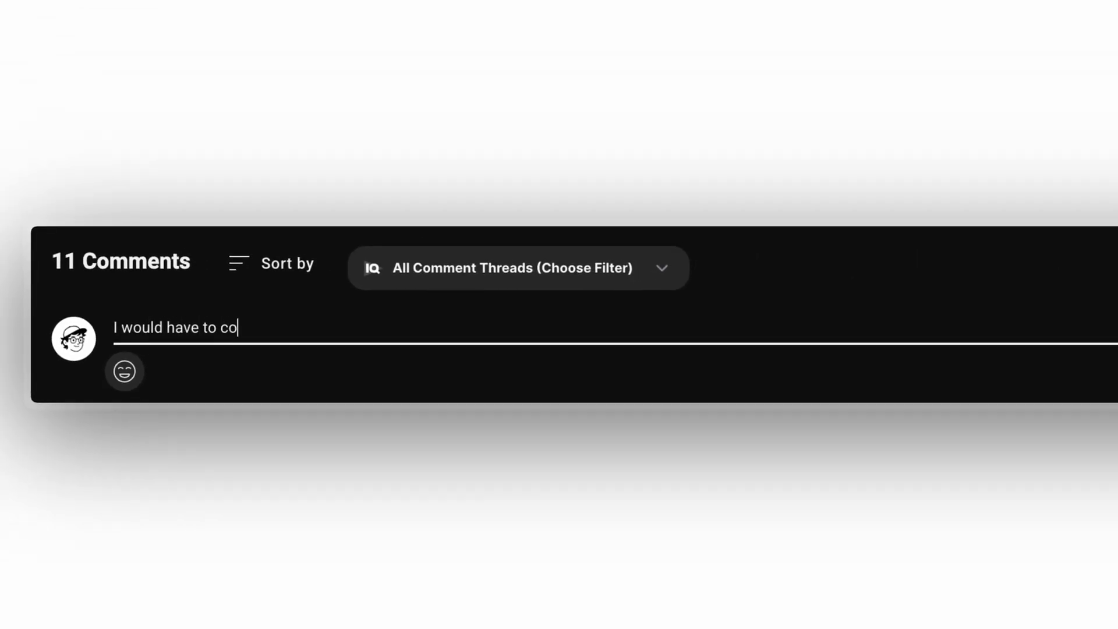
{"action": "type", "text": "nvert 17236824684545 we"}
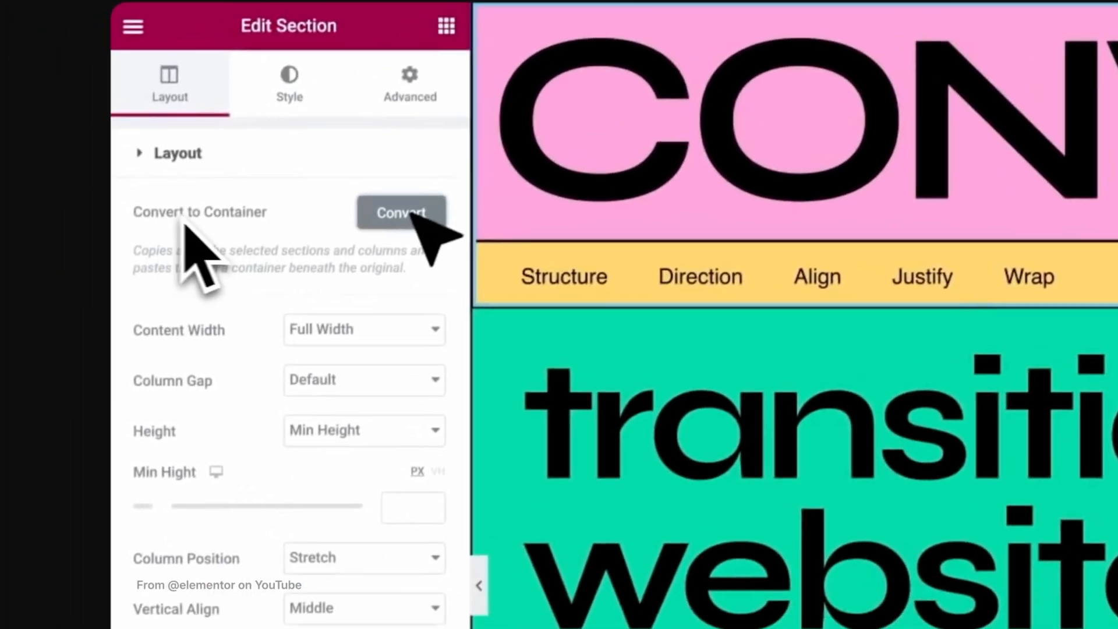
- Convert the old section into a container, then move on to the backup plugin page
{"action": "left_click", "coordinate": [401, 212]}
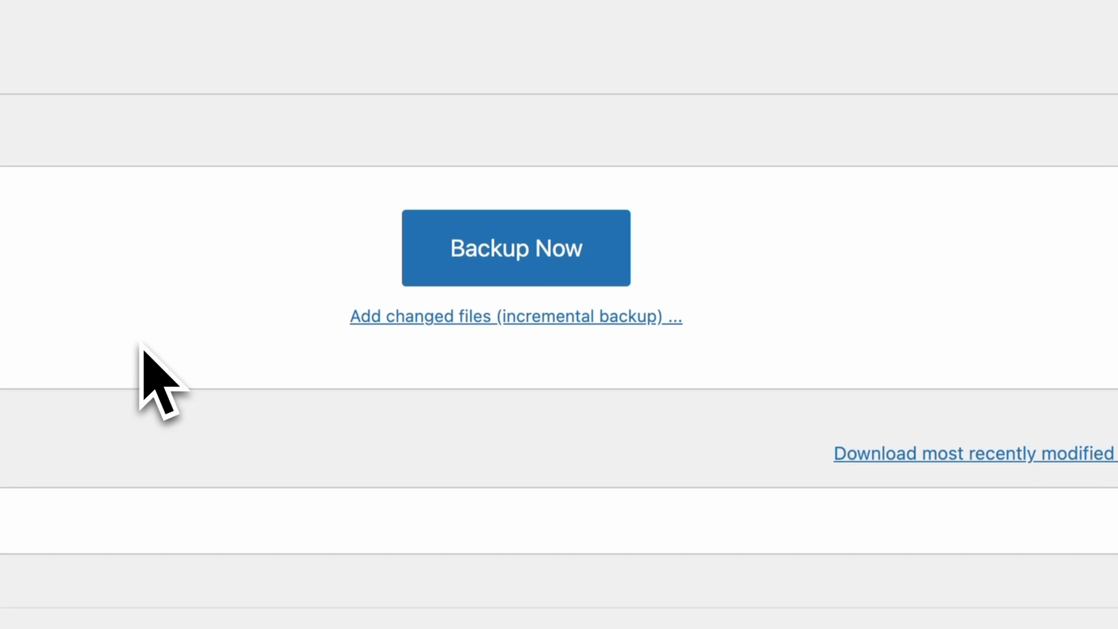
{"action": "left_click", "coordinate": [514, 247]}
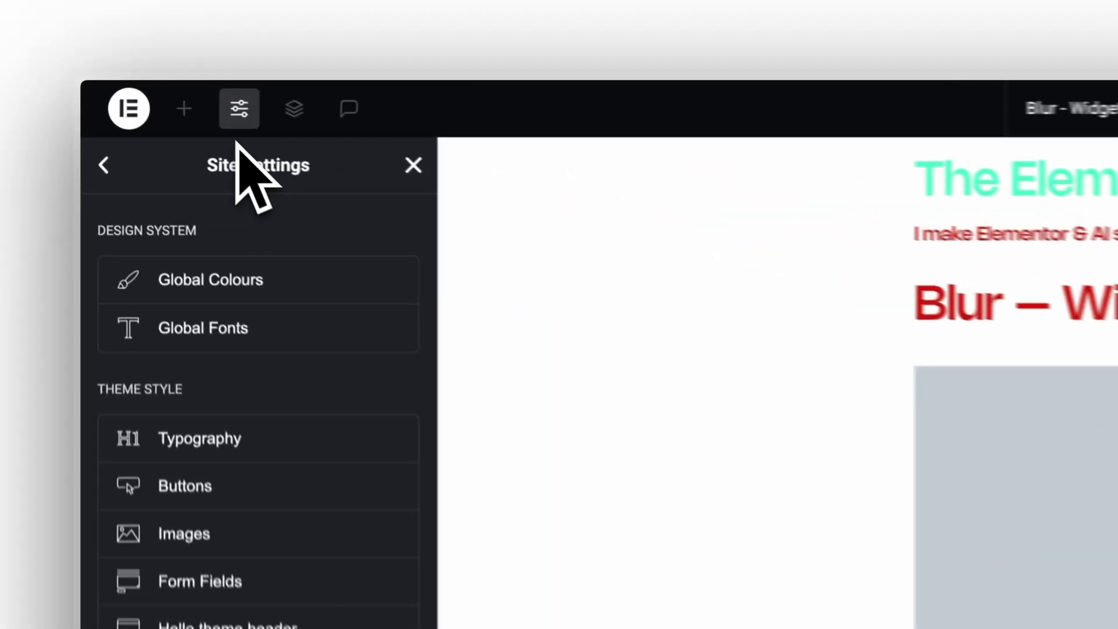
- In Global Colours, rename a custom colour by typing 'Lavend' into its name field
{"action": "left_click", "coordinate": [210, 280]}
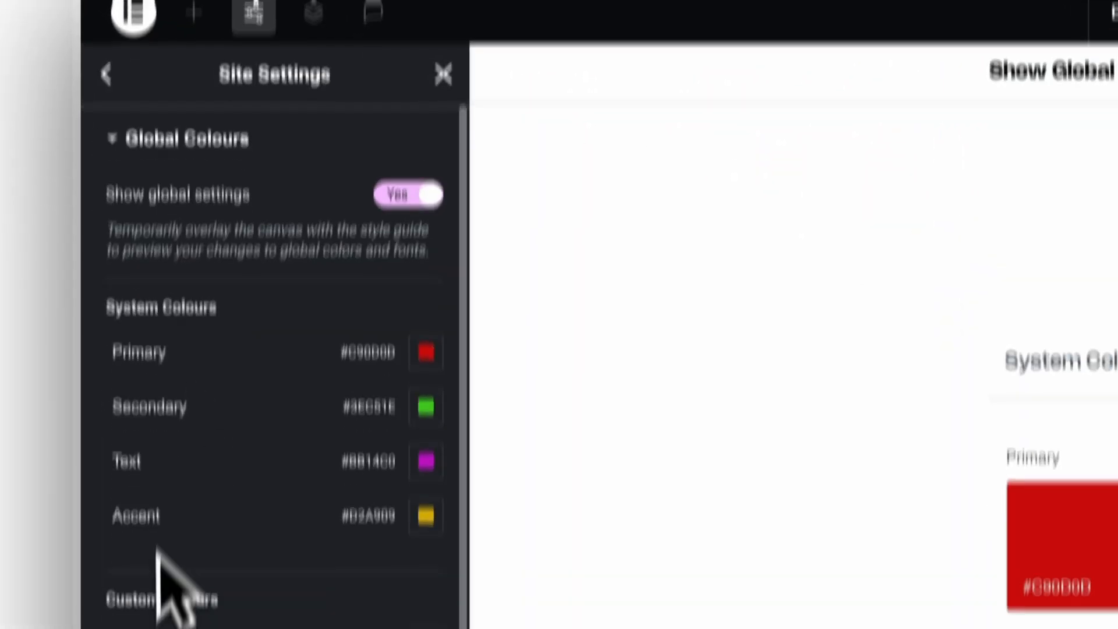
{"action": "scroll", "scroll_direction": "down", "scroll_amount": 3}
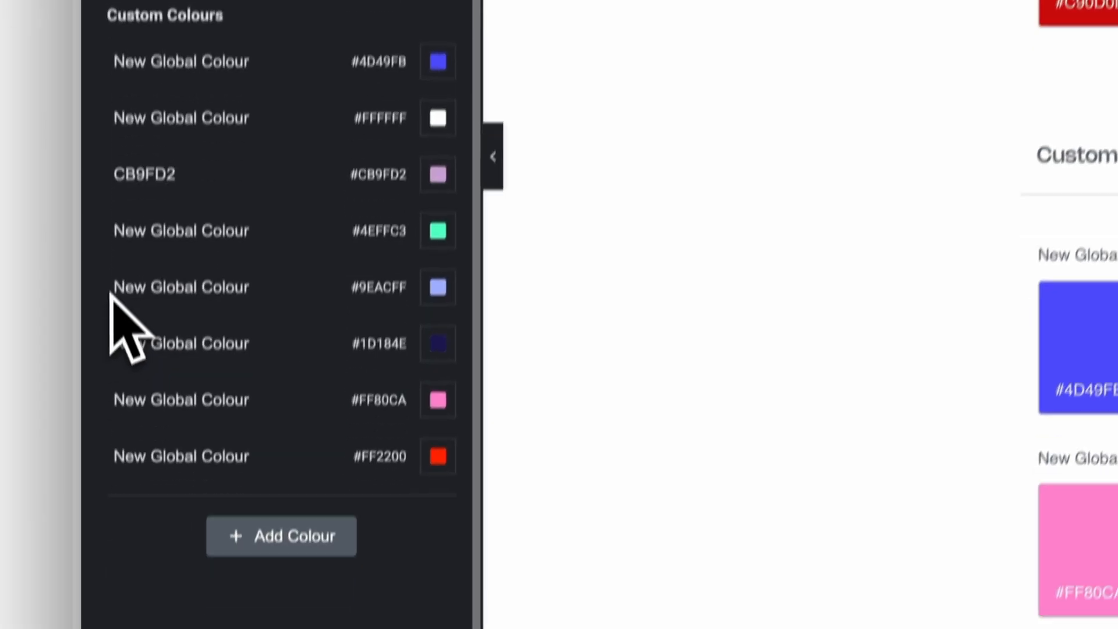
{"action": "type", "text": "Lavend"}
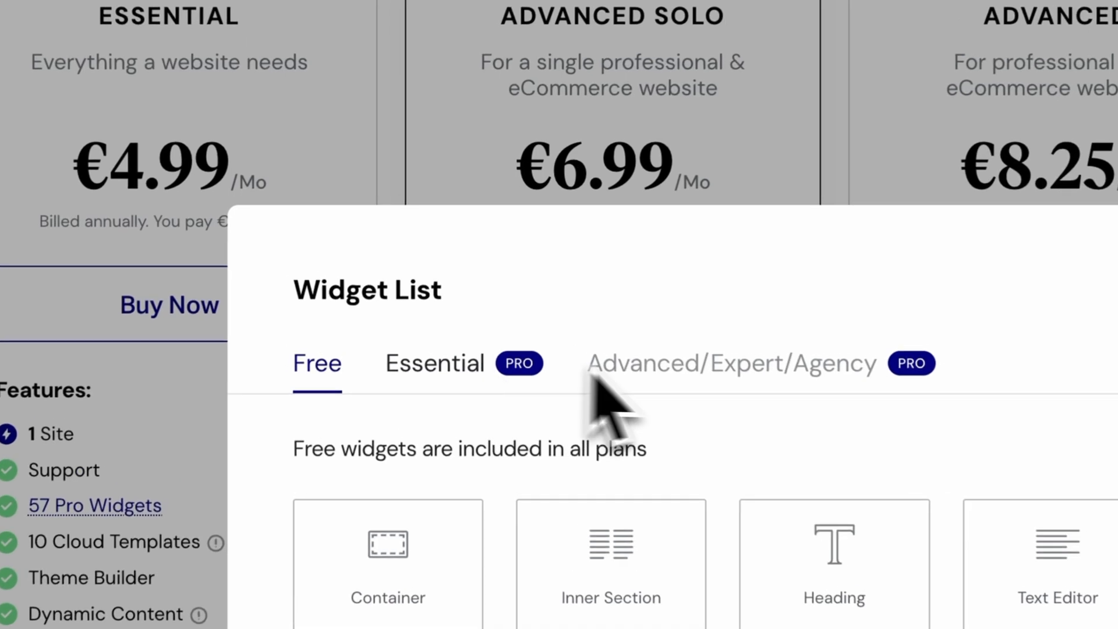
- Browse the Pro widget grid listed for the Advanced, Expert and Agency plans
{"action": "left_click", "coordinate": [729, 363]}
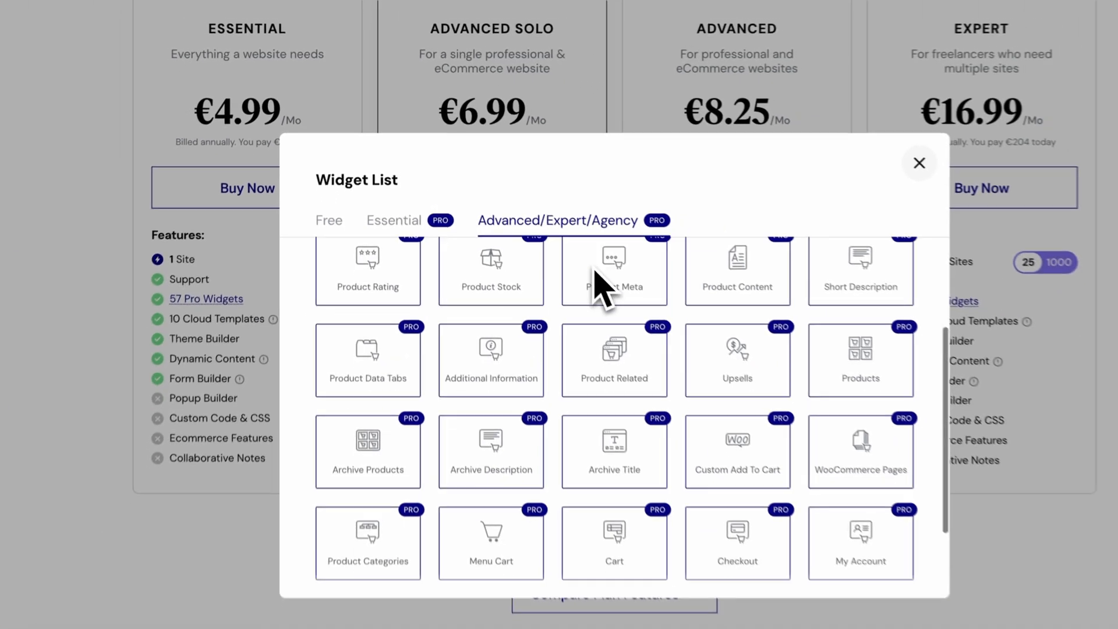
{"action": "left_click", "coordinate": [393, 219]}
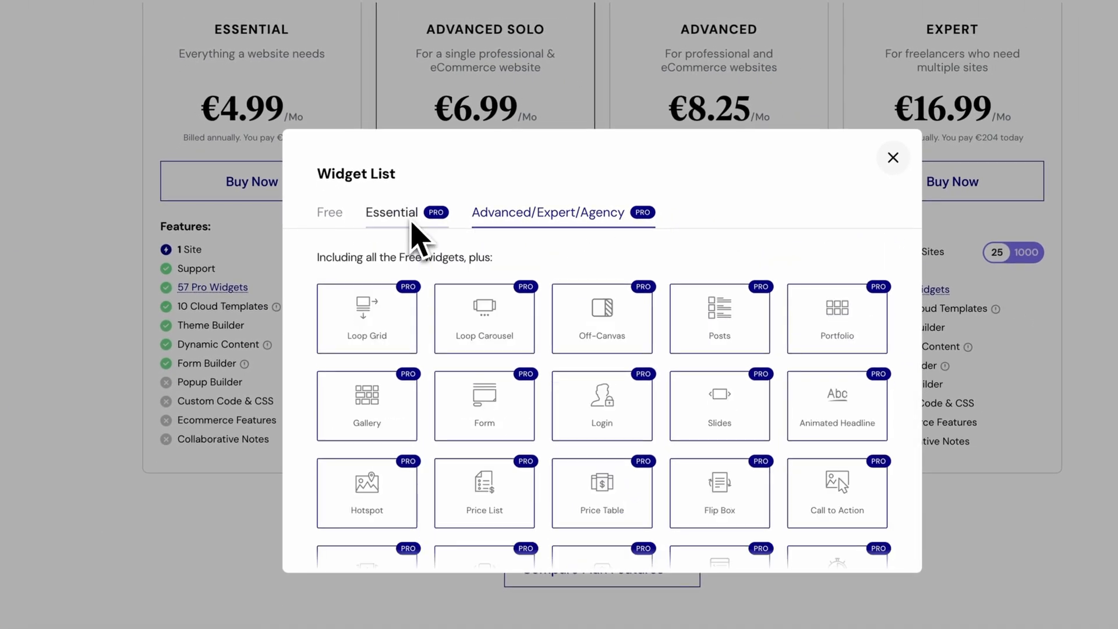
{"action": "scroll", "scroll_direction": "down", "scroll_amount": 3}
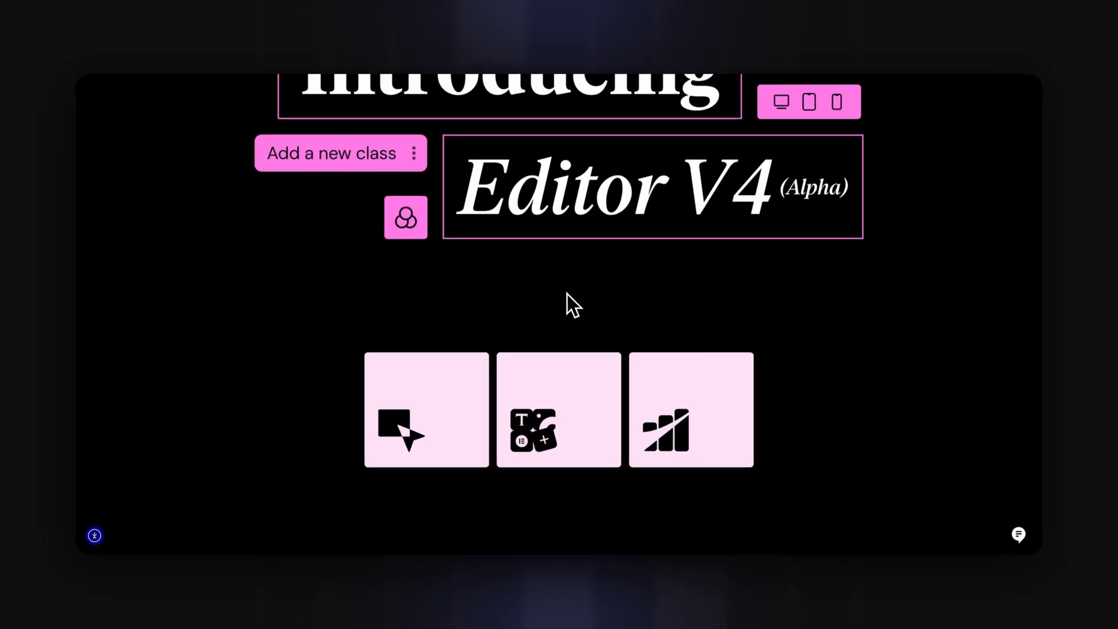
- Scroll the Editor V4 Alpha page past 'The DNA of modern web design' hero to the professional tools
{"action": "scroll", "scroll_direction": "down", "scroll_amount": 3}
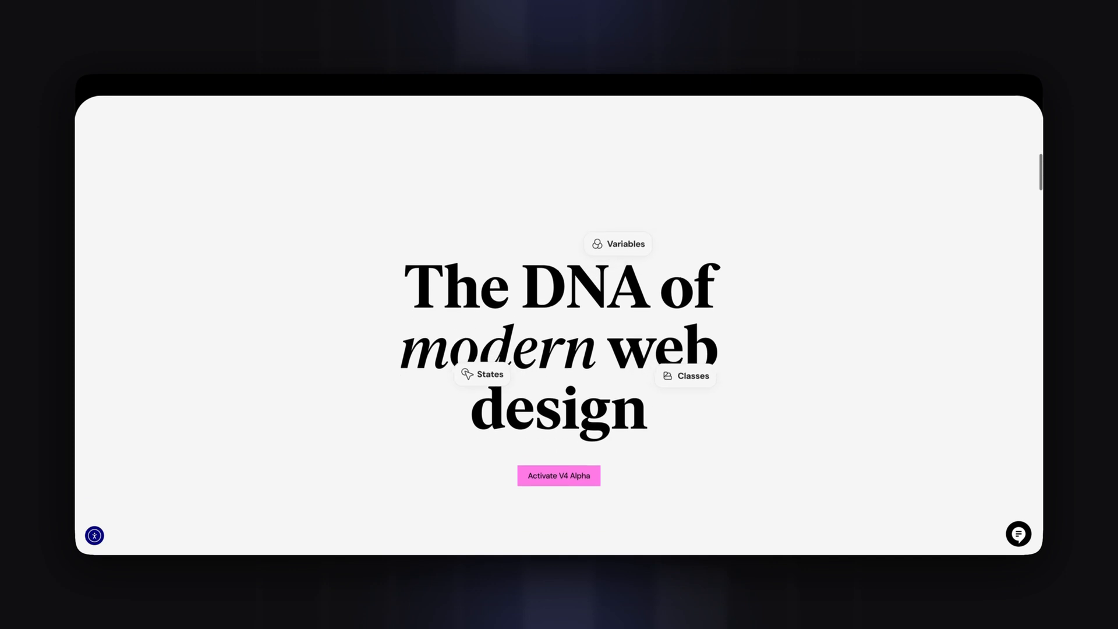
{"action": "scroll", "scroll_direction": "down", "scroll_amount": 3}
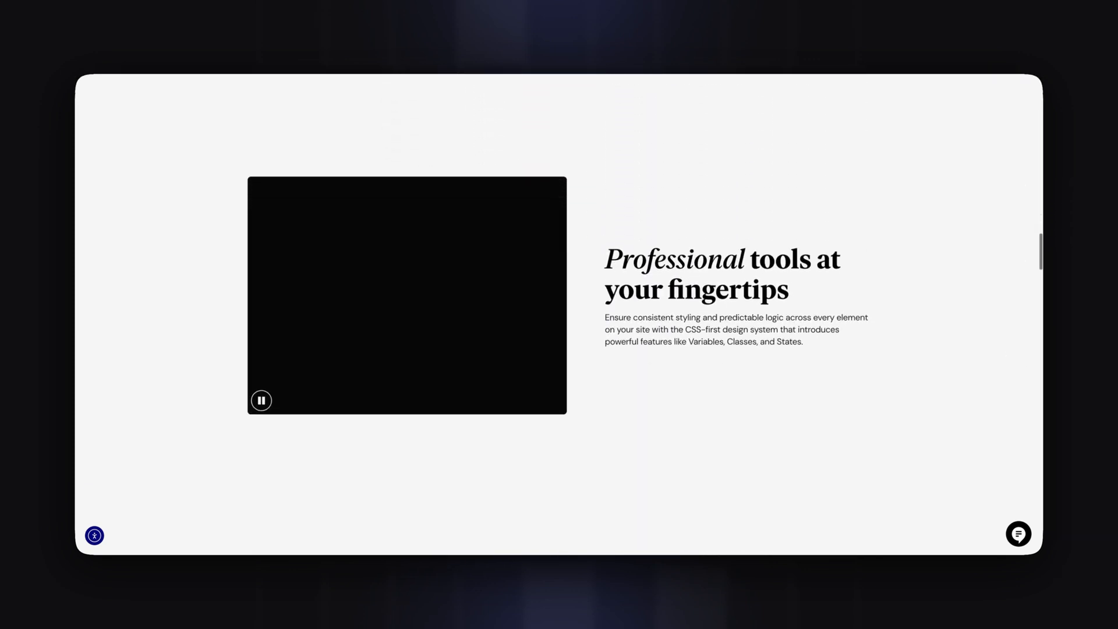
{"action": "scroll", "scroll_direction": "down", "scroll_amount": 3}
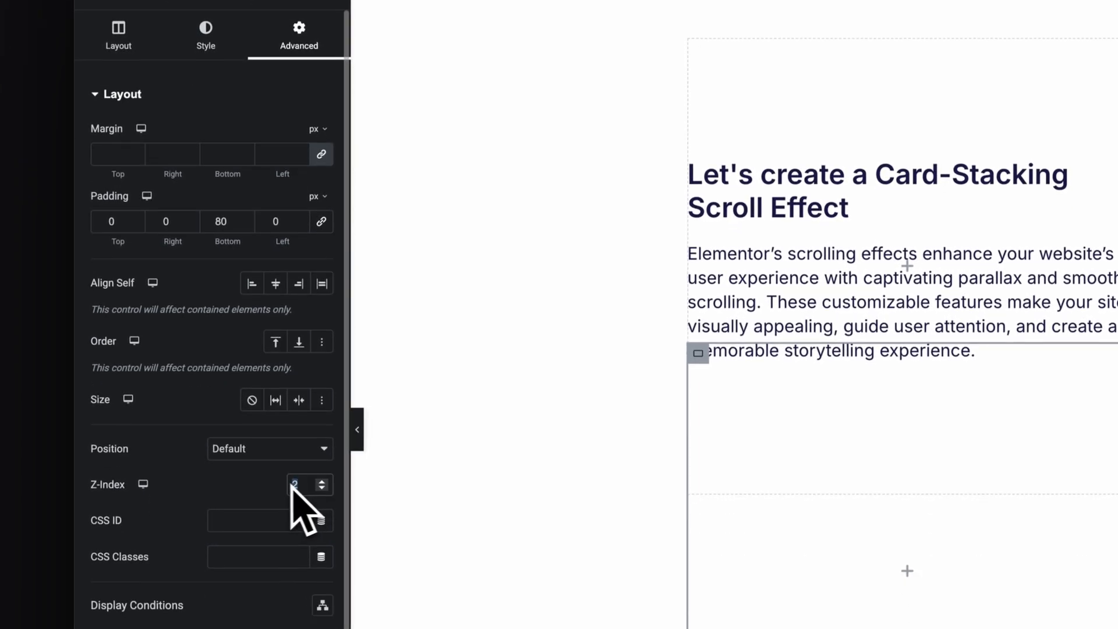
- Select the card-stacking container's Z-Index field under Advanced > Layout for editing
{"action": "left_click", "coordinate": [206, 180]}
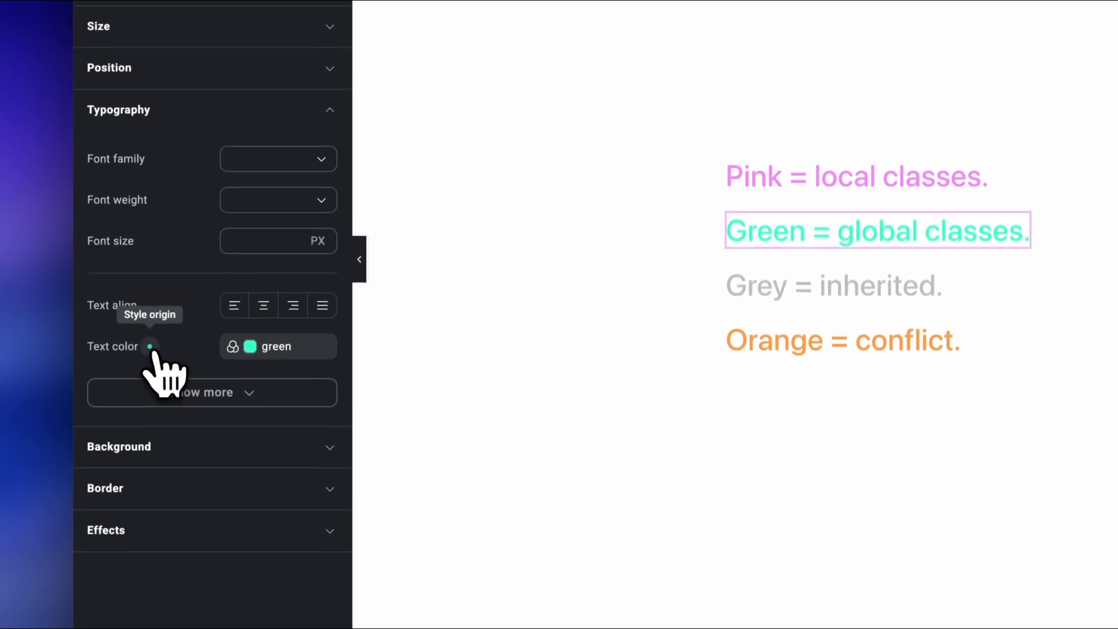
- Open the Text color style origin popover, revealing the green global class var(--green, #36ffc8)
{"action": "left_click", "coordinate": [150, 346]}
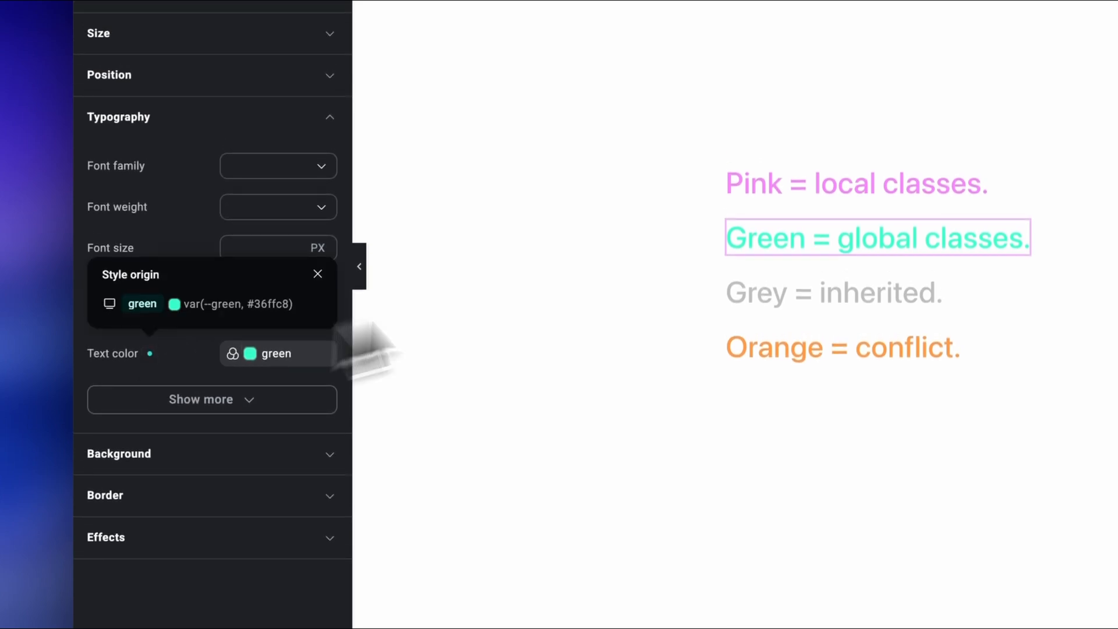